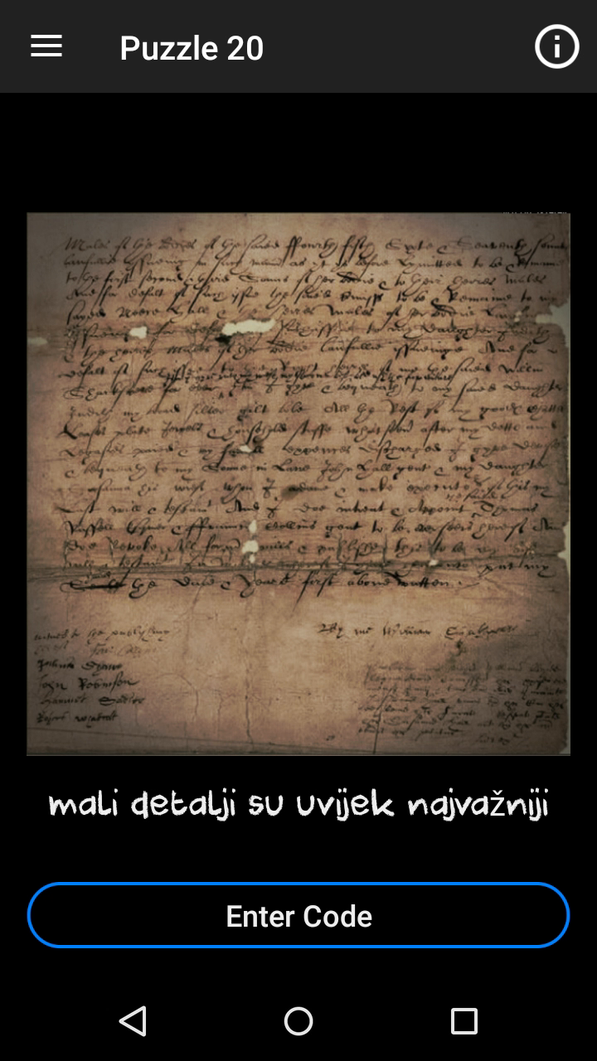
Finish the Puzzle 20 code by typing 'op', submitting, and reaching Puzzle 21
left_click(527, 841)
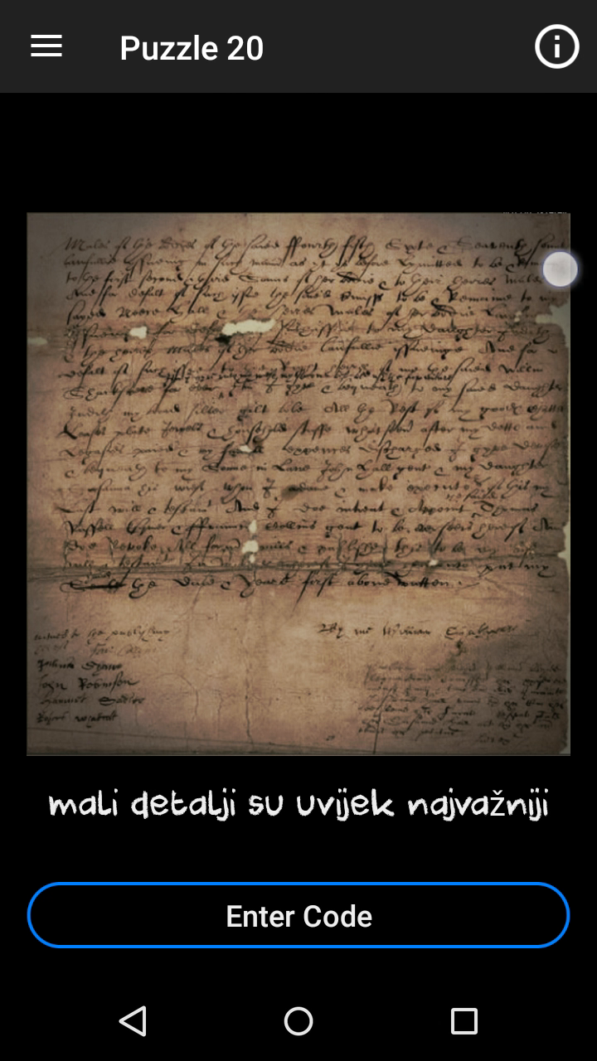
left_click_drag(557, 270, 500, 224)
type("tye l")
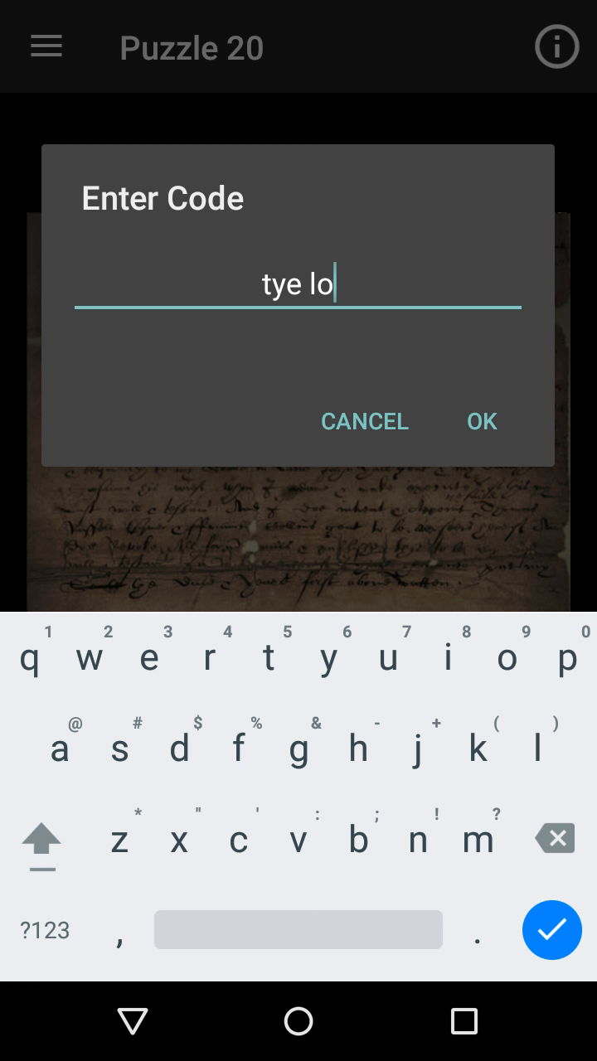
type("op")
type("never ends")
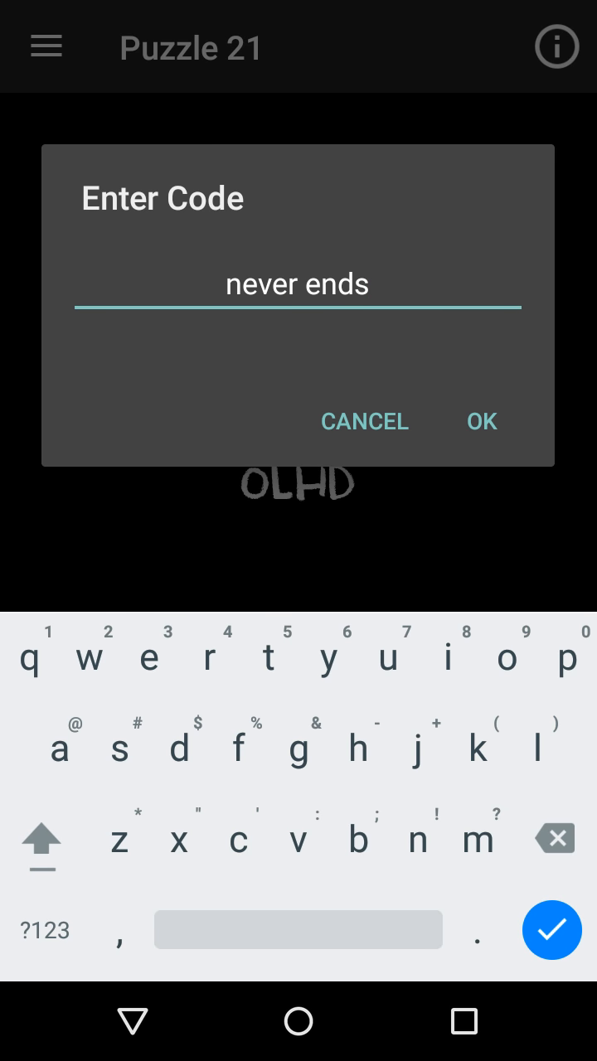
Submit 'never ends' as the Puzzle 21 answer to advance to Puzzle 22
left_click(481, 421)
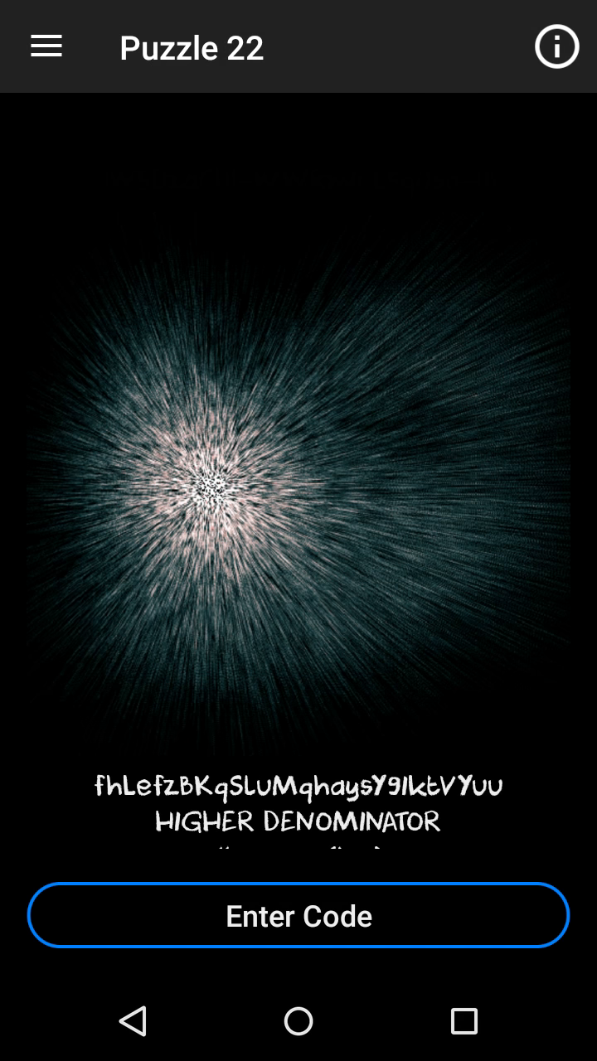